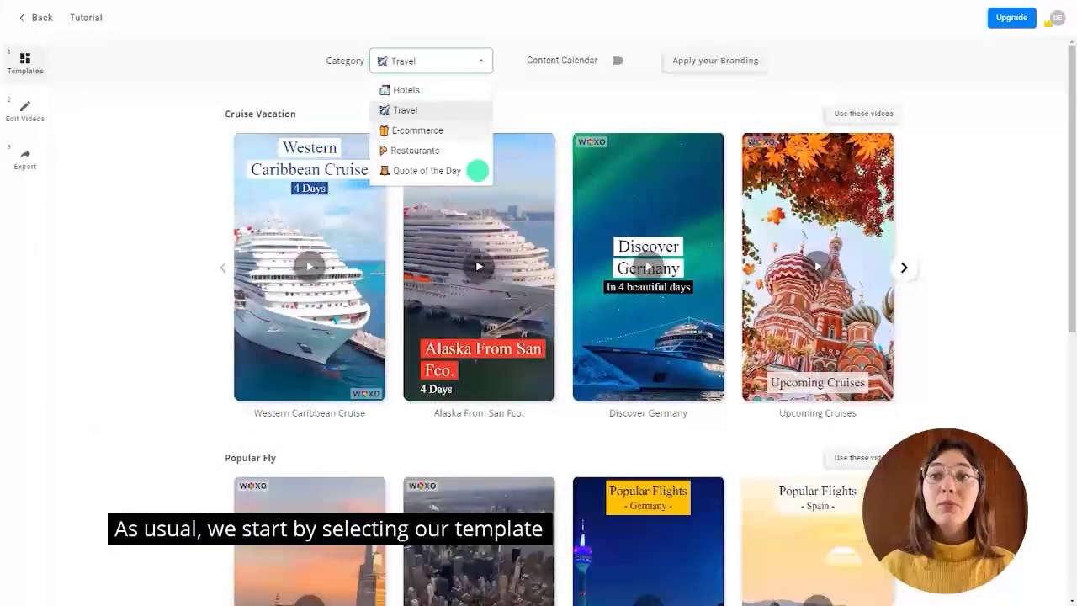
Step: Filter the templates to the Quote of the Day category
left_click(427, 171)
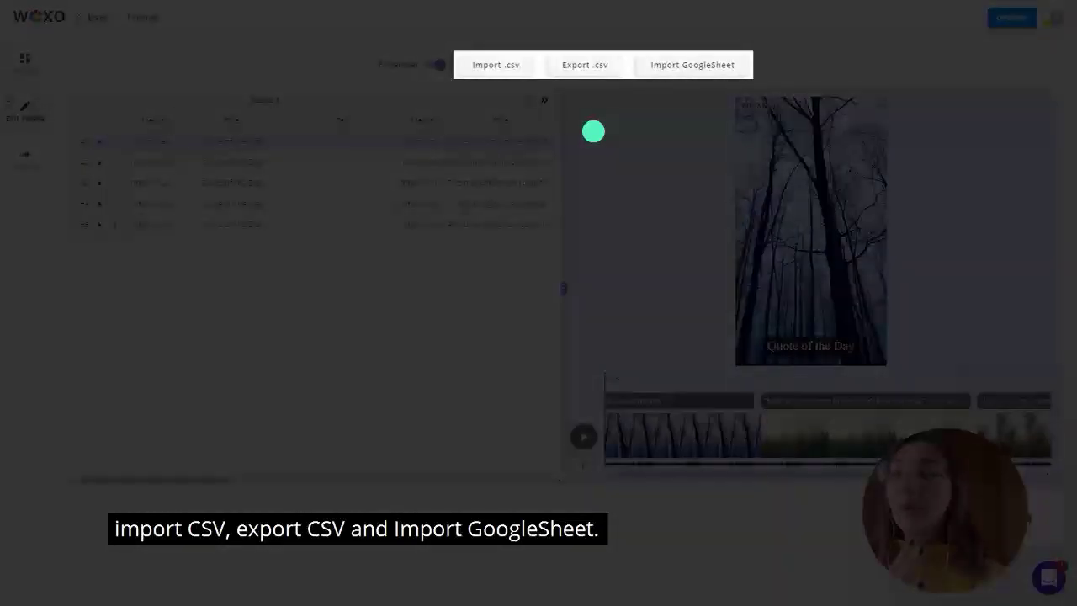
Step: Download the video batch as woxo-video.csv via Export .csv
left_click(586, 64)
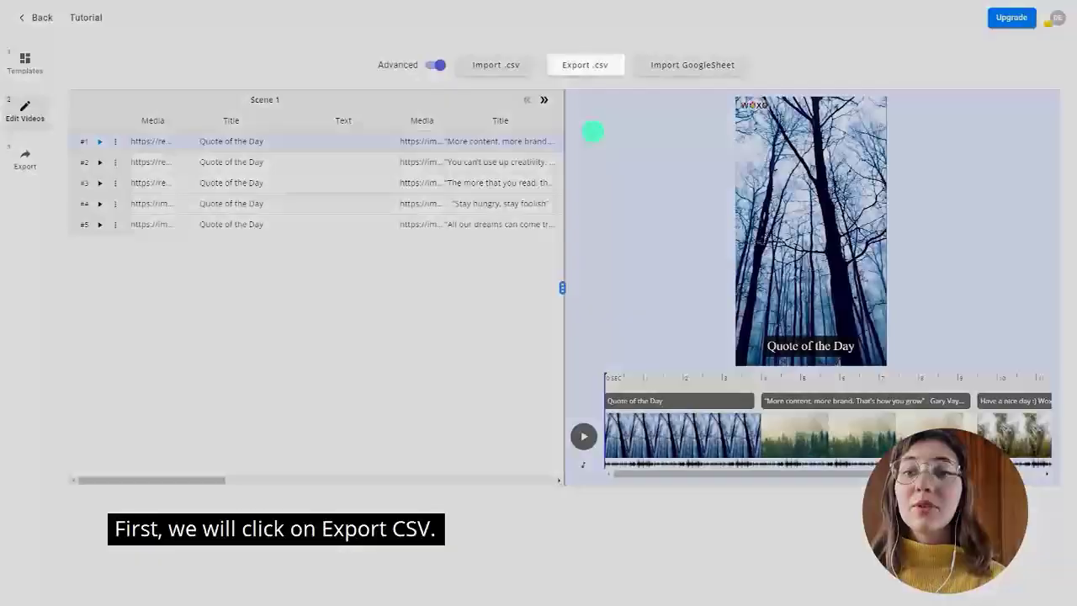
left_click(586, 64)
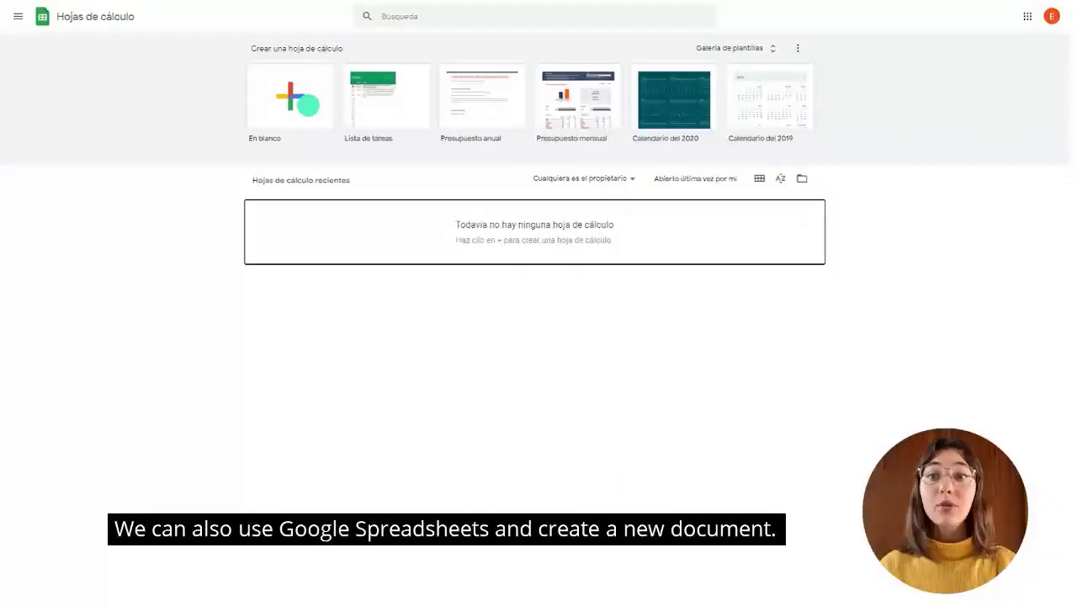
Step: Start a blank spreadsheet and upload woxo-video.csv from Downloads for import
left_click(290, 95)
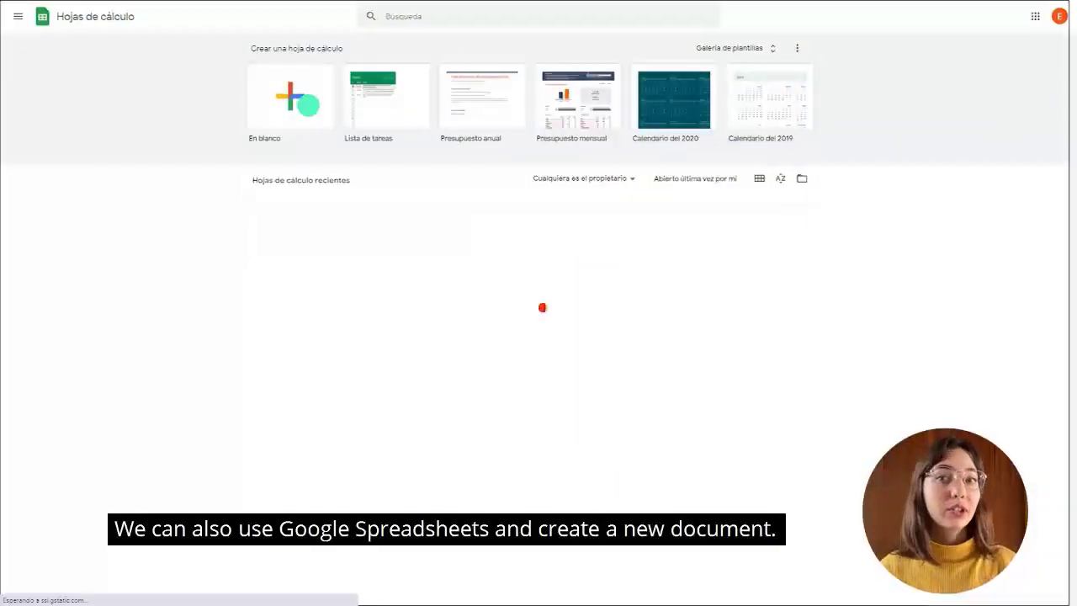
left_click(290, 94)
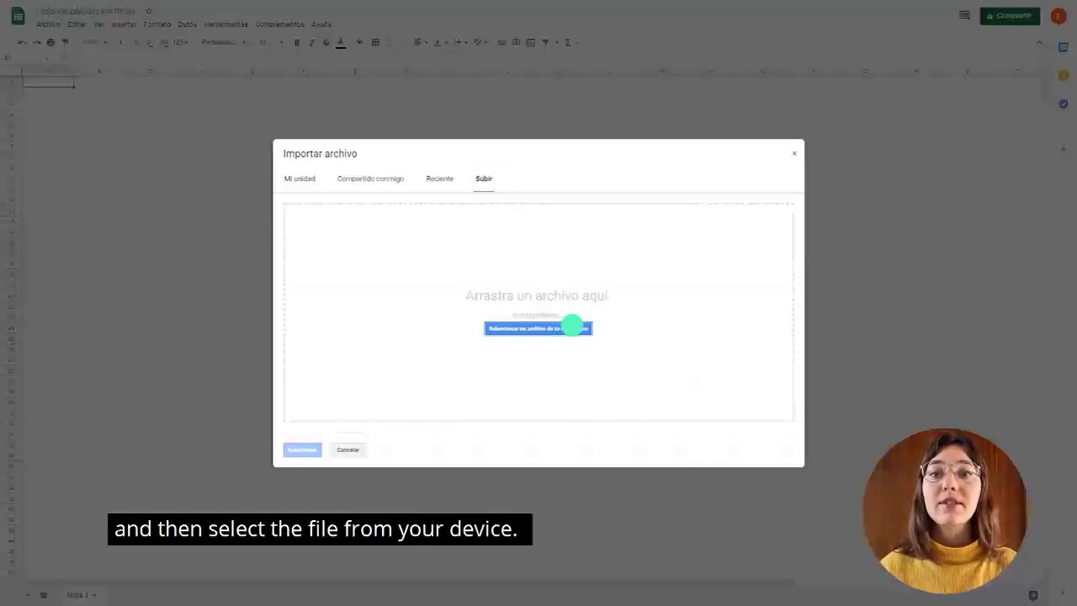
left_click(538, 328)
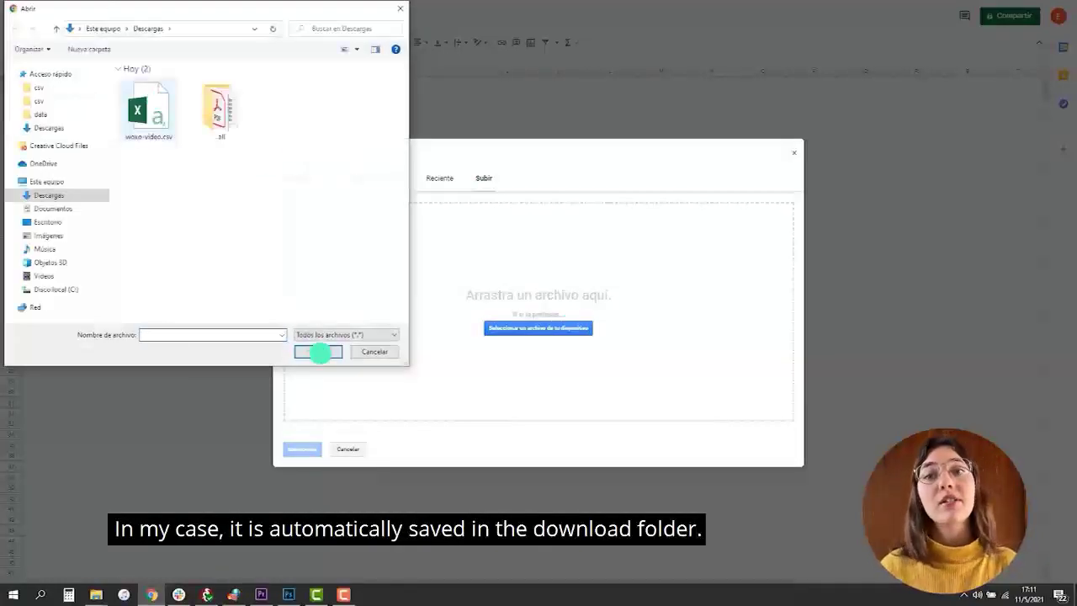
left_click(318, 352)
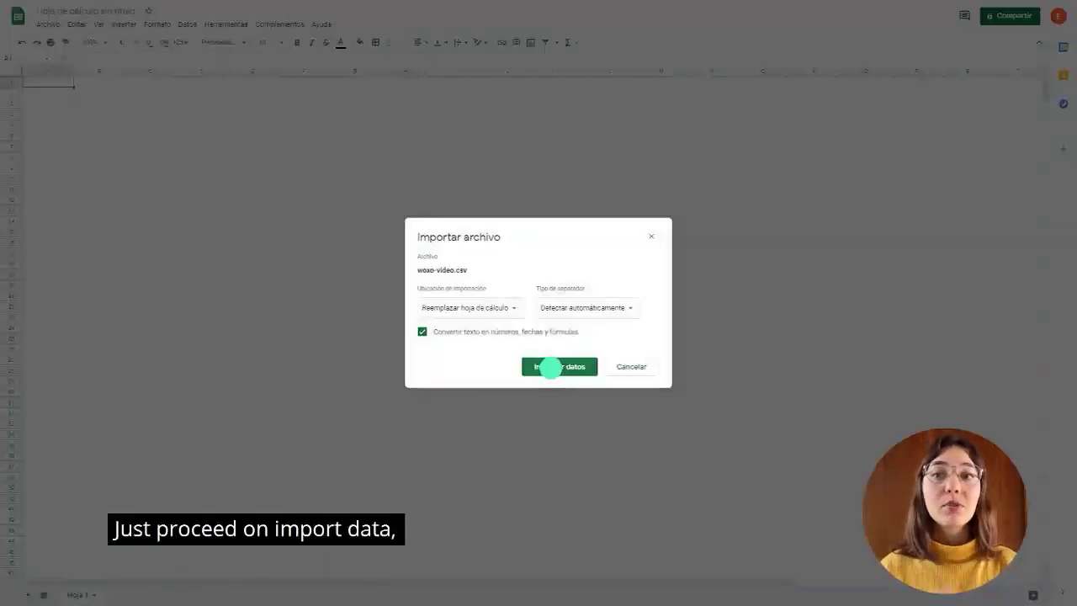
left_click(558, 367)
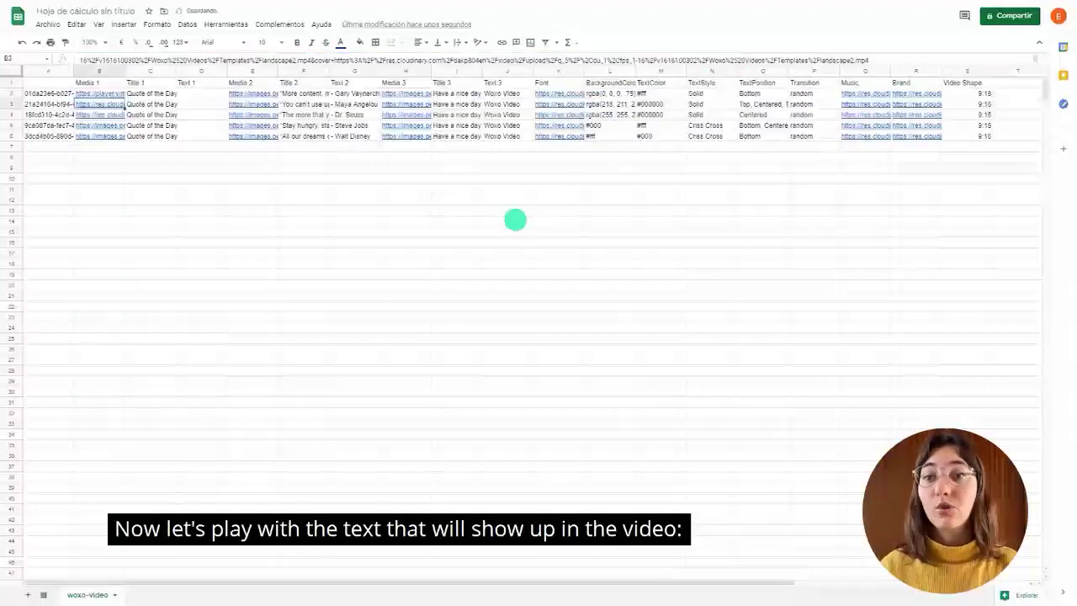
Step: Set Title 1 to 'The river knows that the sea exists even before it reaches the shores.'
left_click(40, 81)
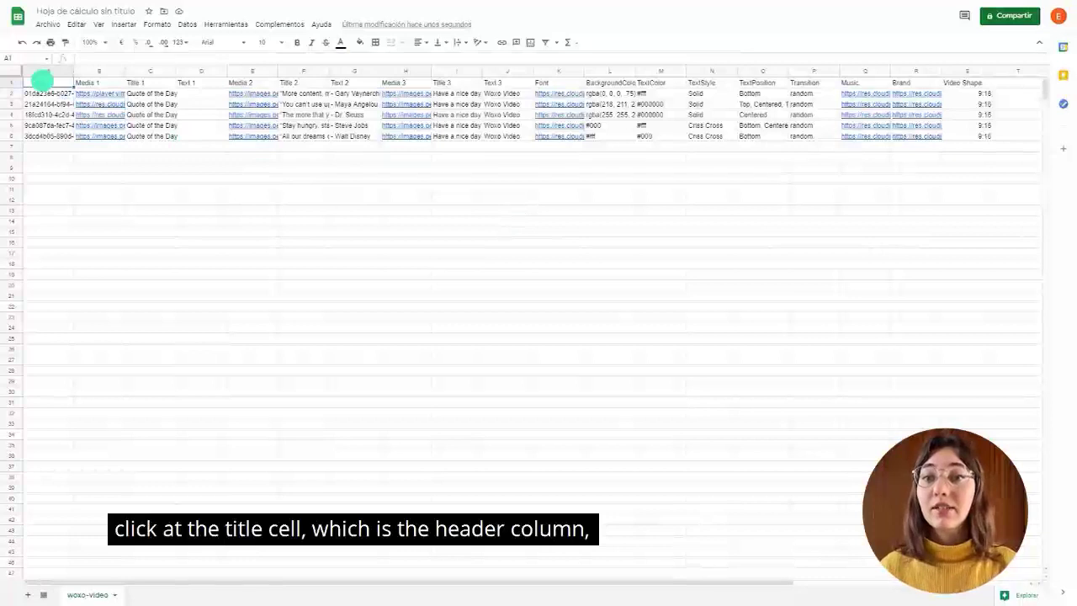
left_click(149, 93)
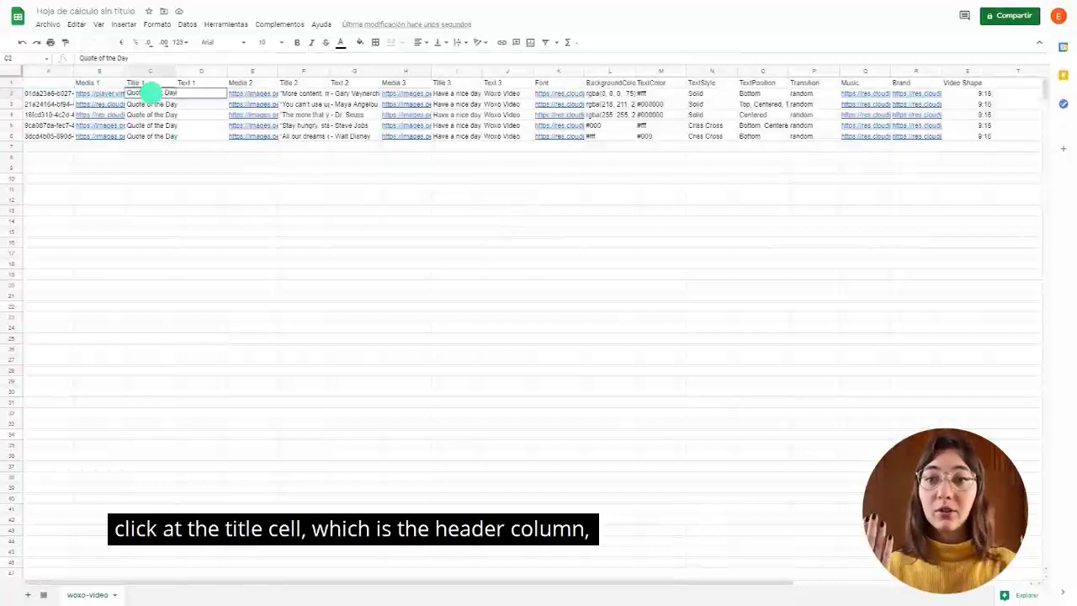
type("The river knows that the sea exists even before it reaches the shores.")
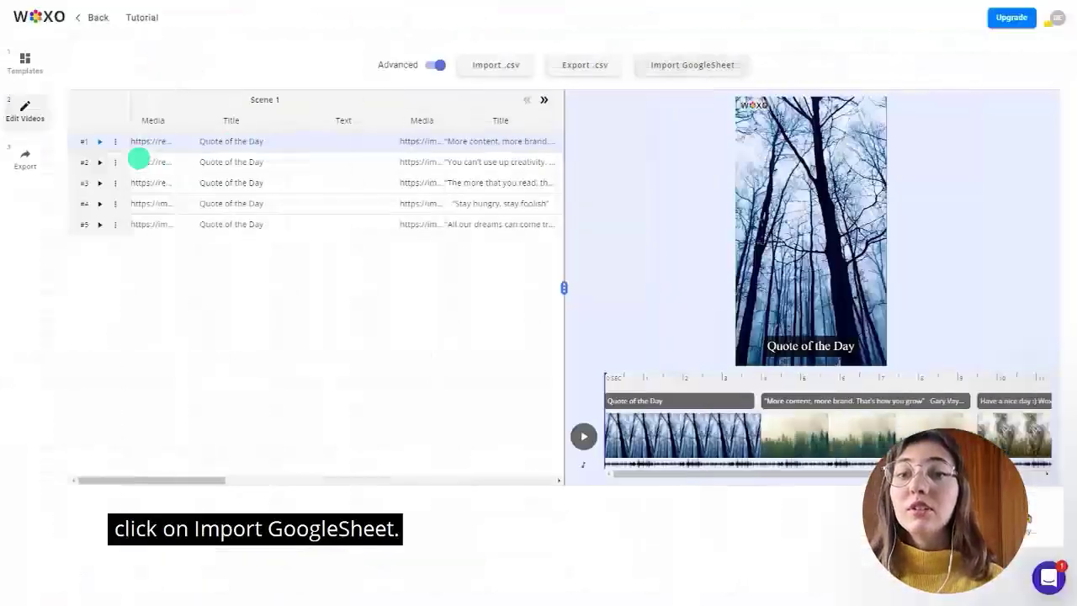
Step: Pull the edited Google Sheet by URL and import its videos into the batch
left_click(692, 64)
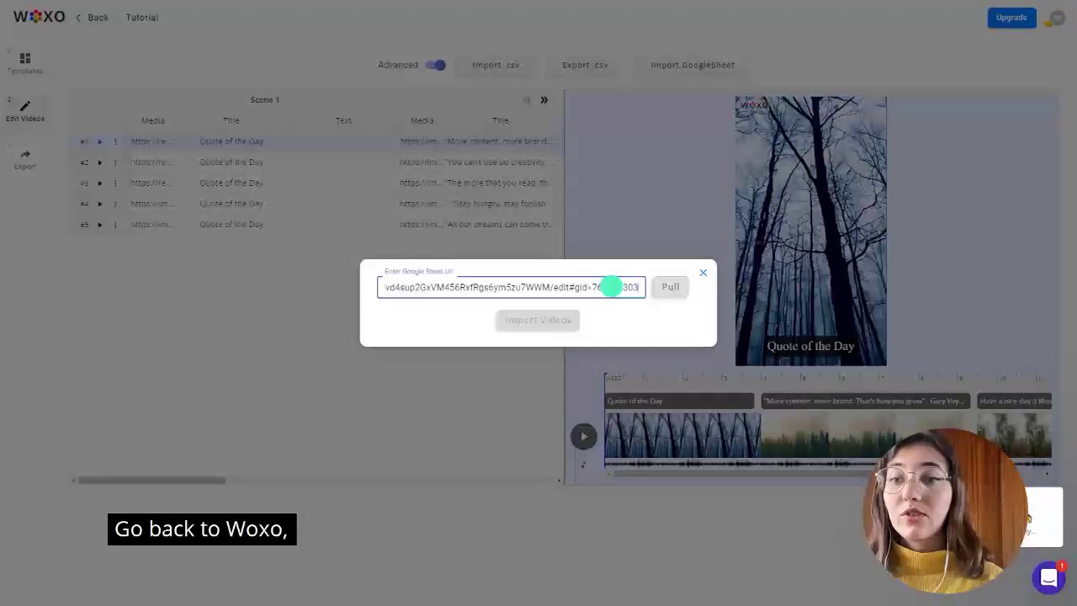
left_click(669, 286)
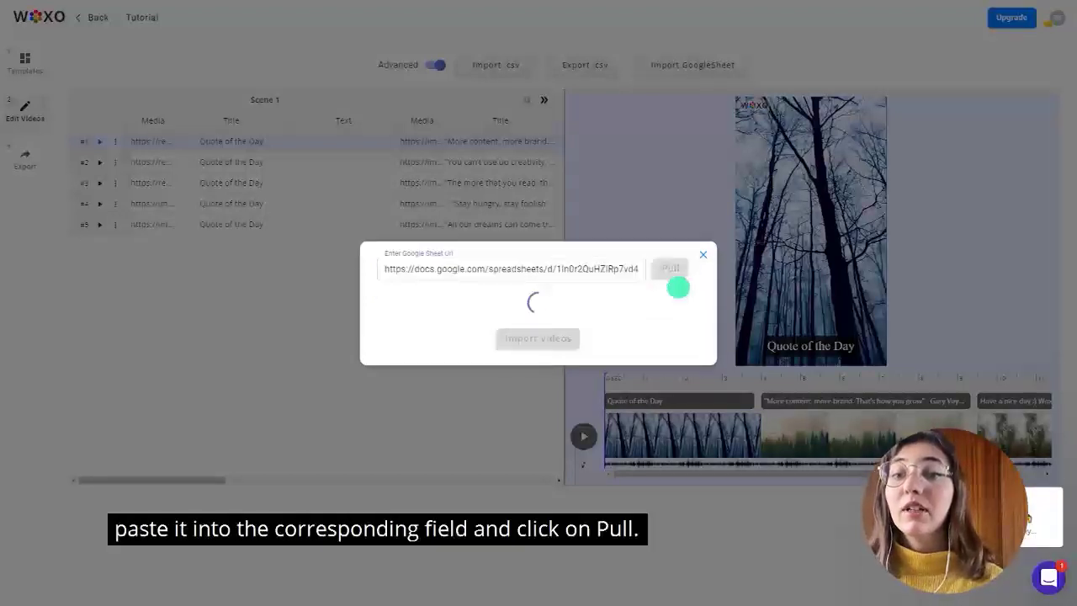
left_click(670, 262)
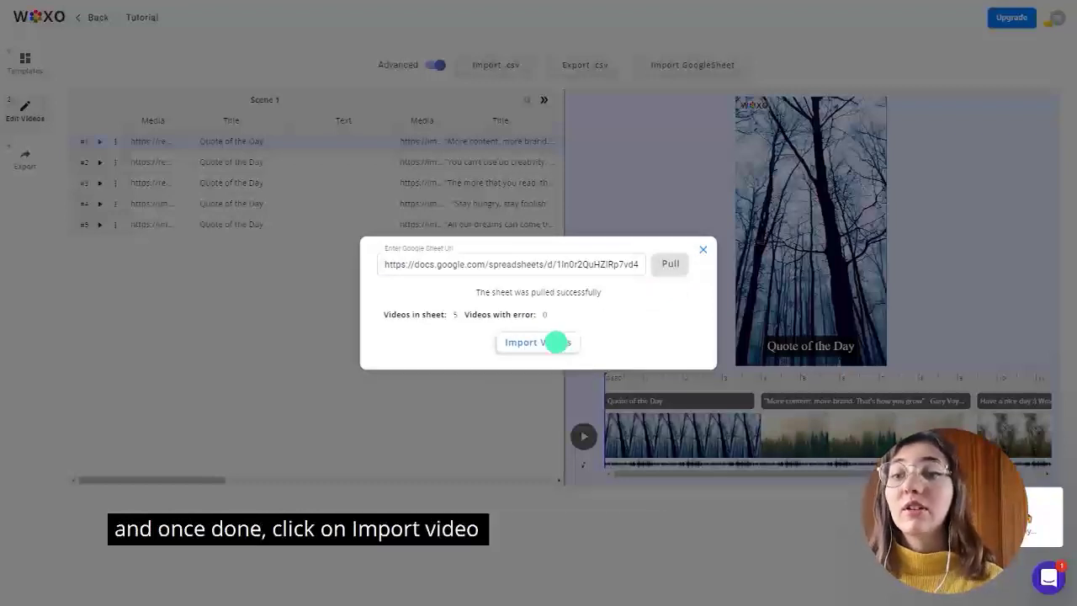
left_click(537, 343)
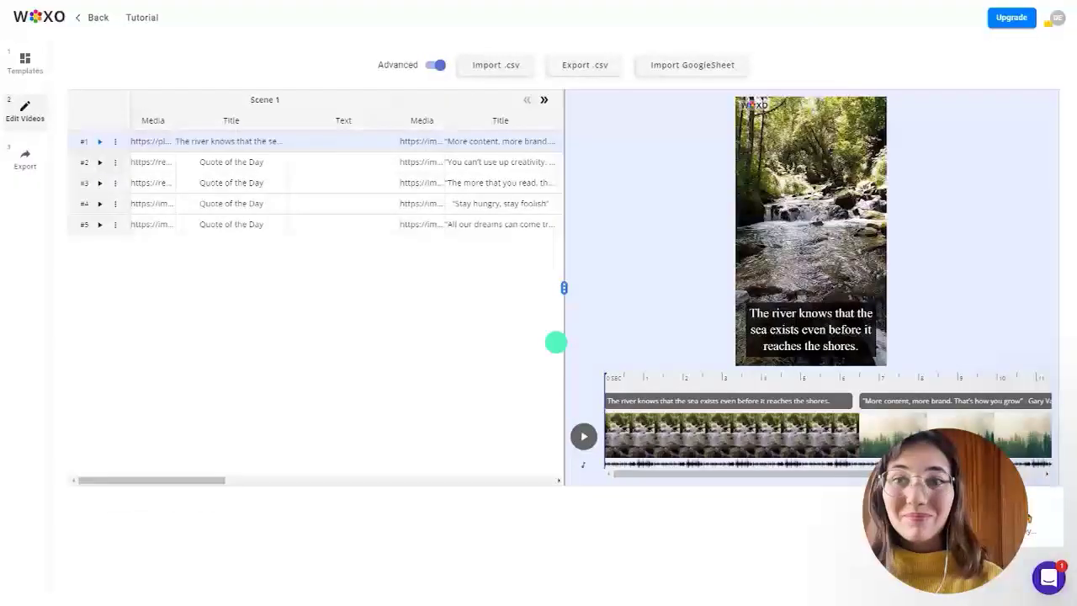